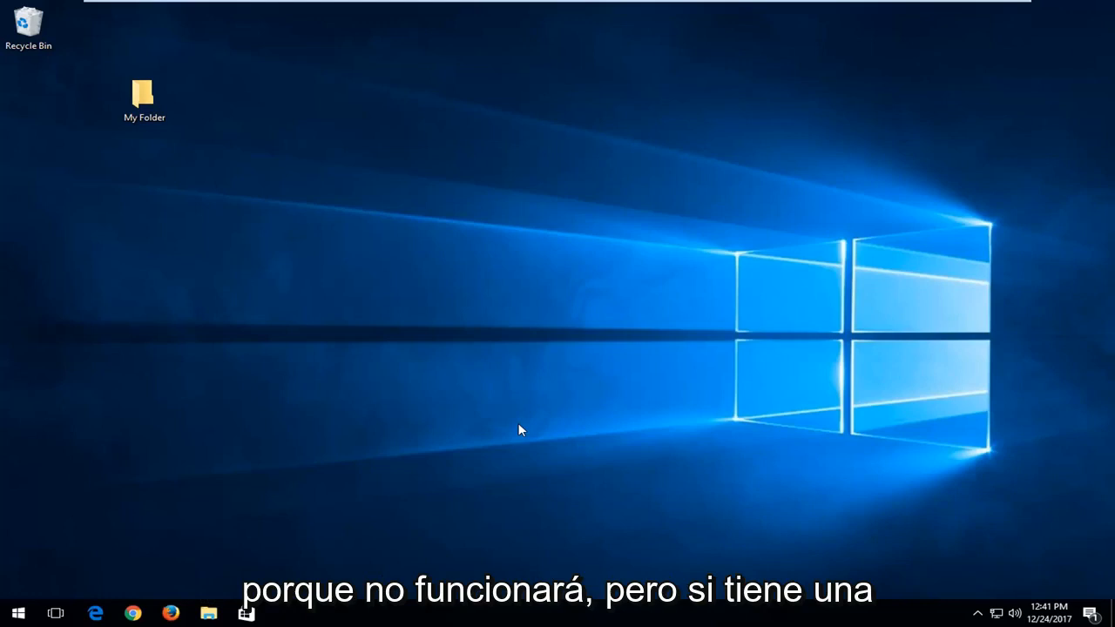
mouse_move(196, 178)
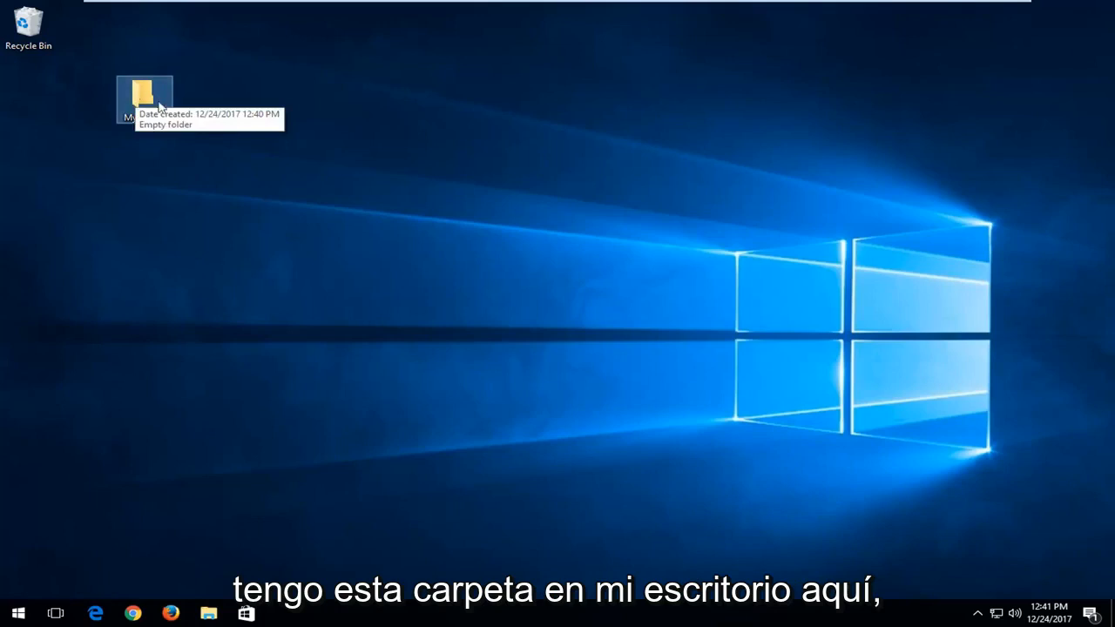
mouse_move(125, 181)
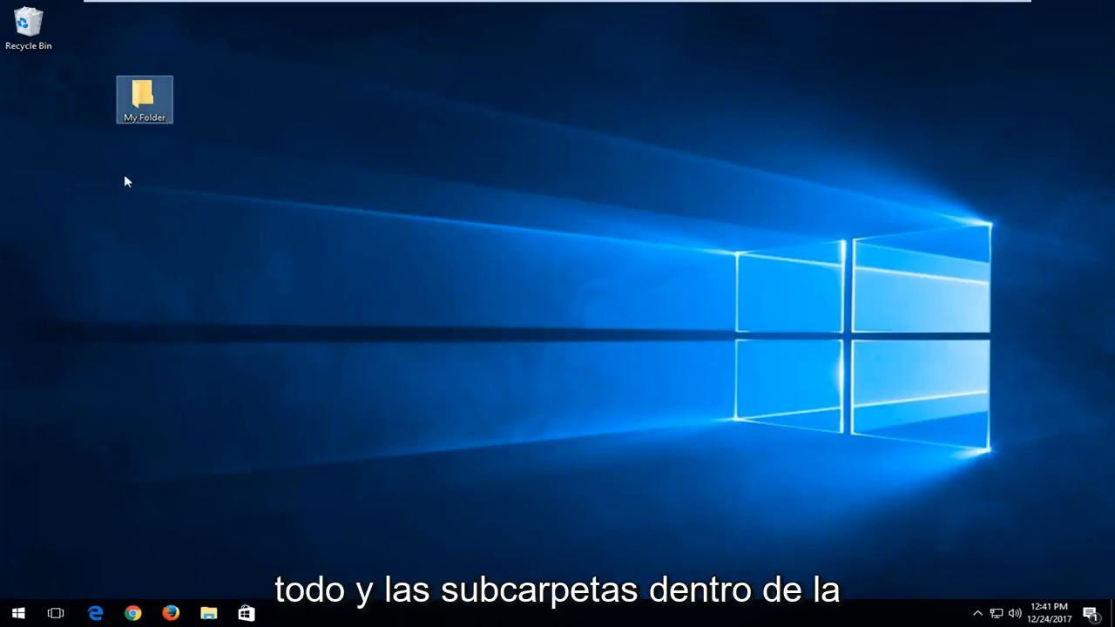
mouse_move(94, 189)
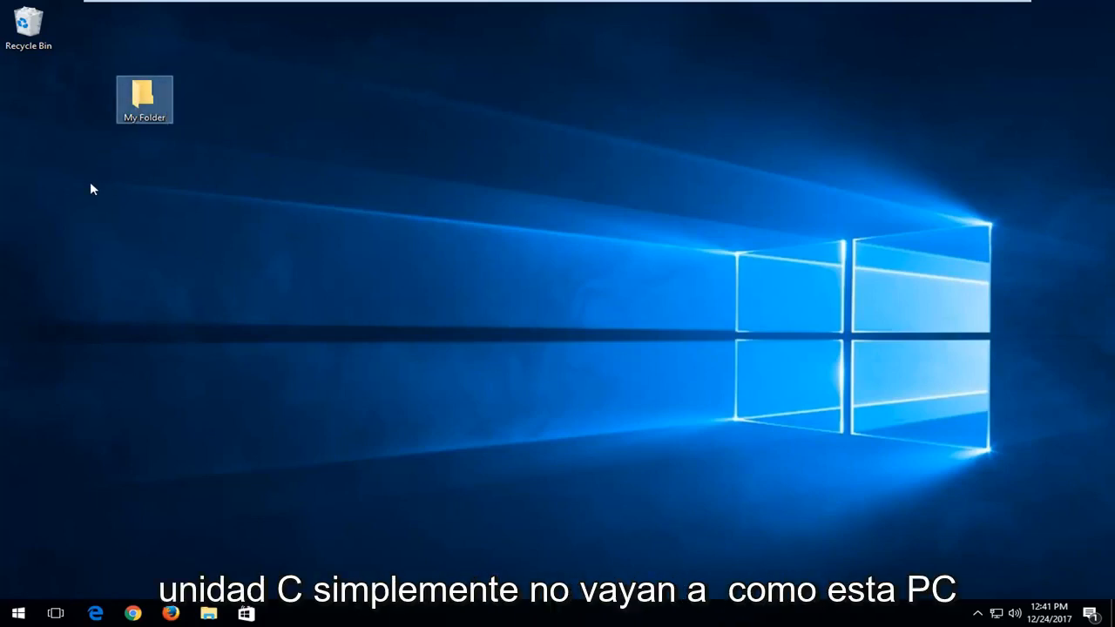
Search for This PC, browse briefly into the Users folder, then close the file browser
click(18, 613)
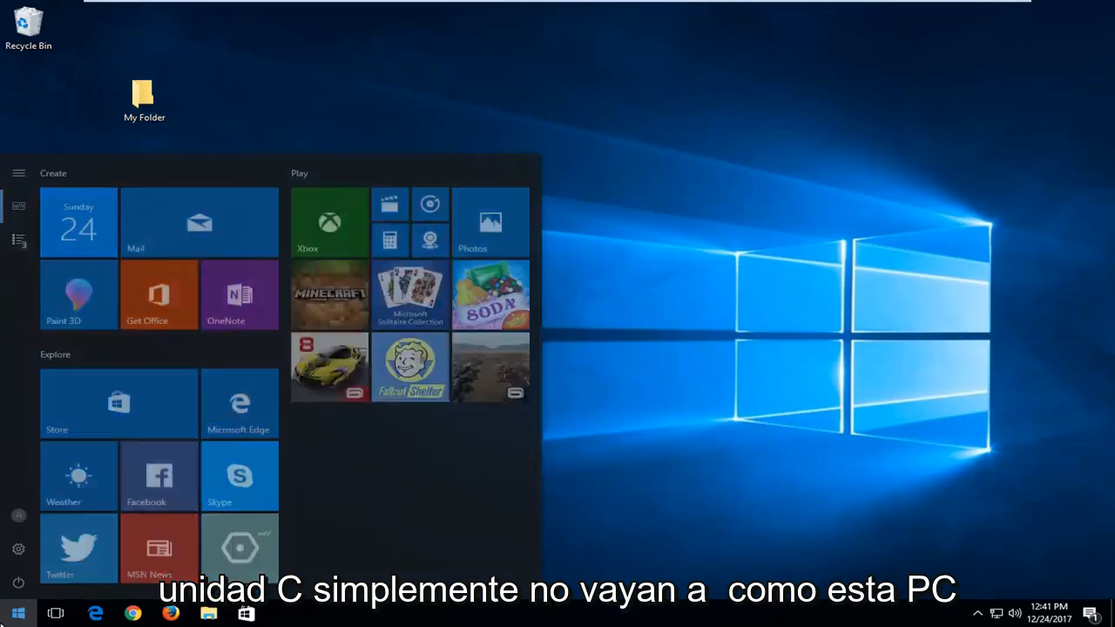
text(tyhis pc)
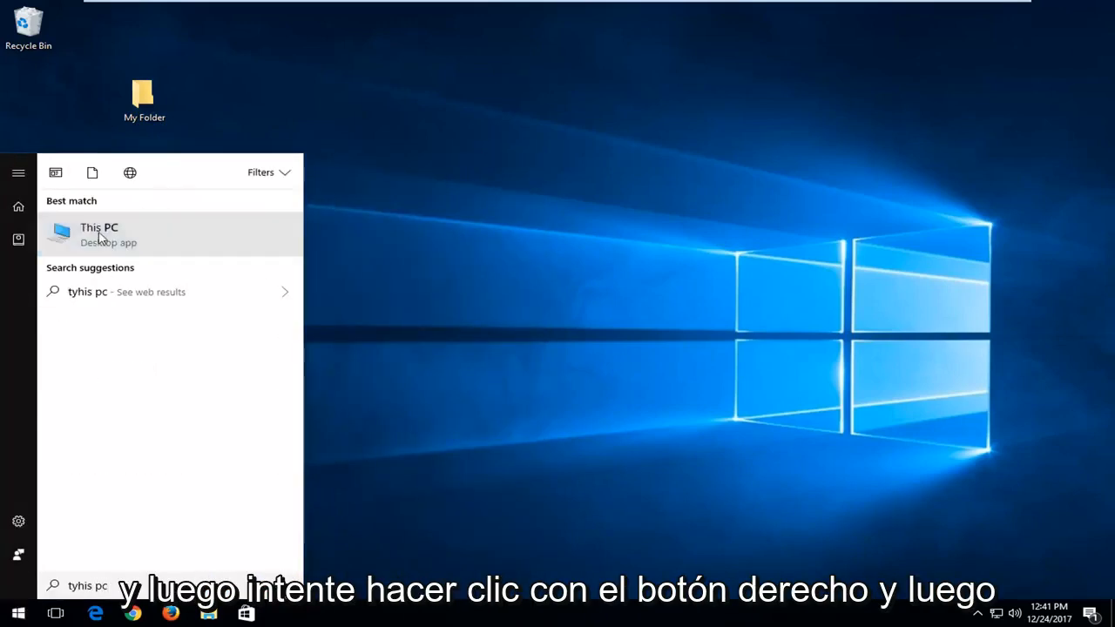
right_click(358, 347)
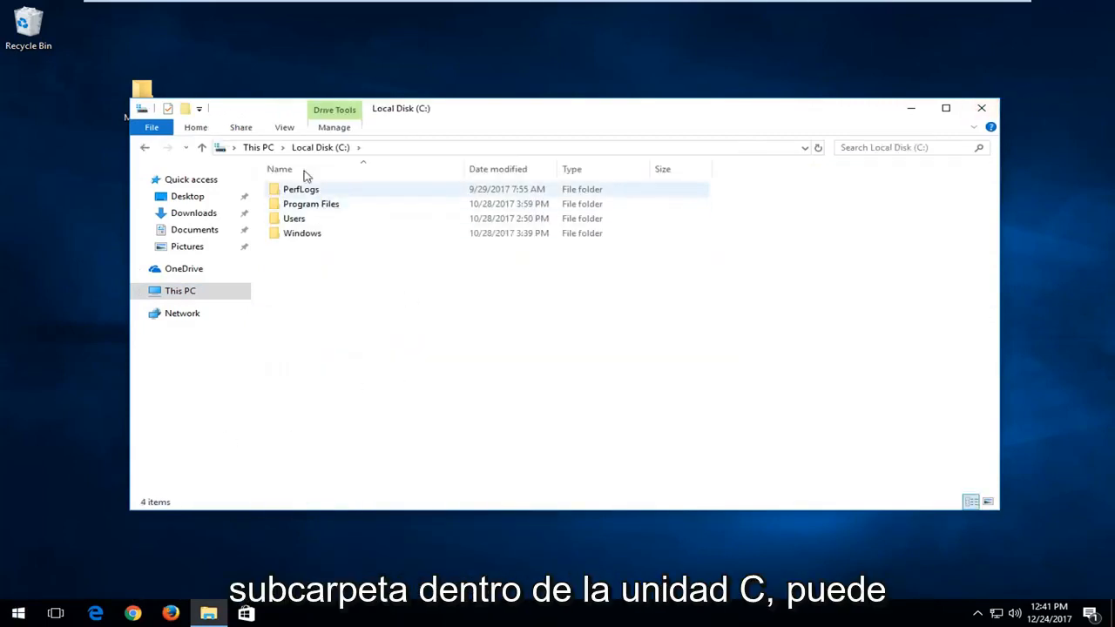
double_click(292, 218)
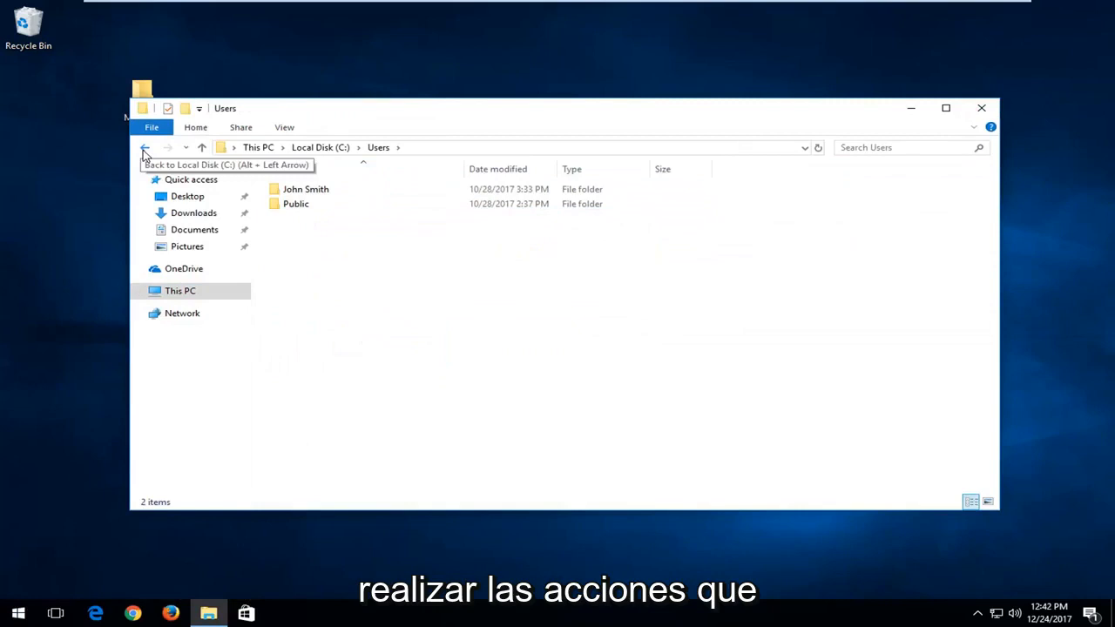
click(144, 147)
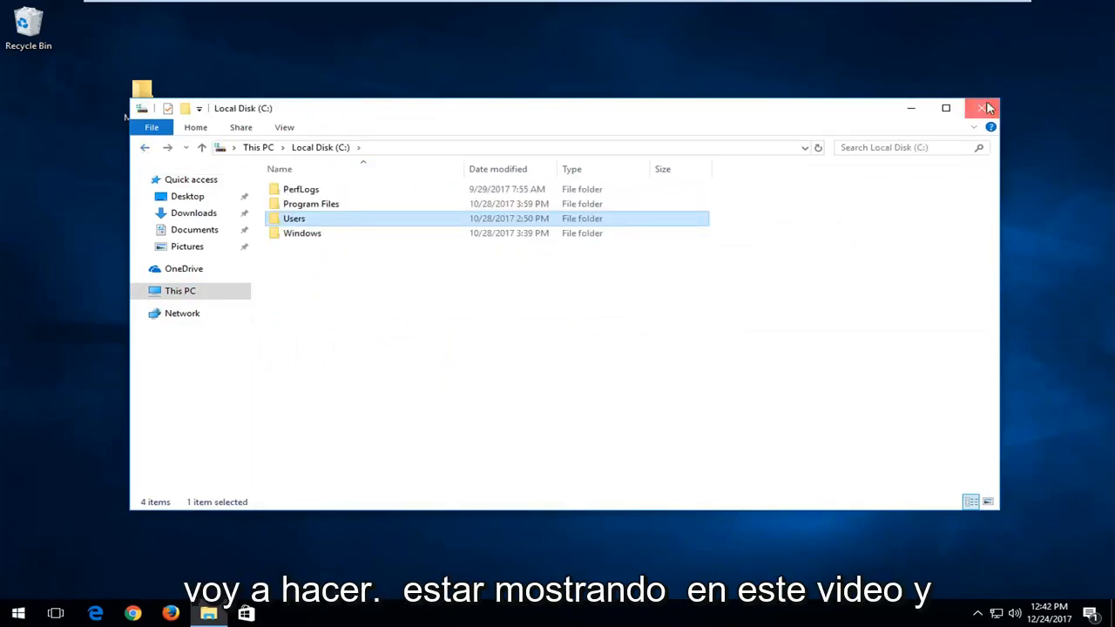
click(983, 108)
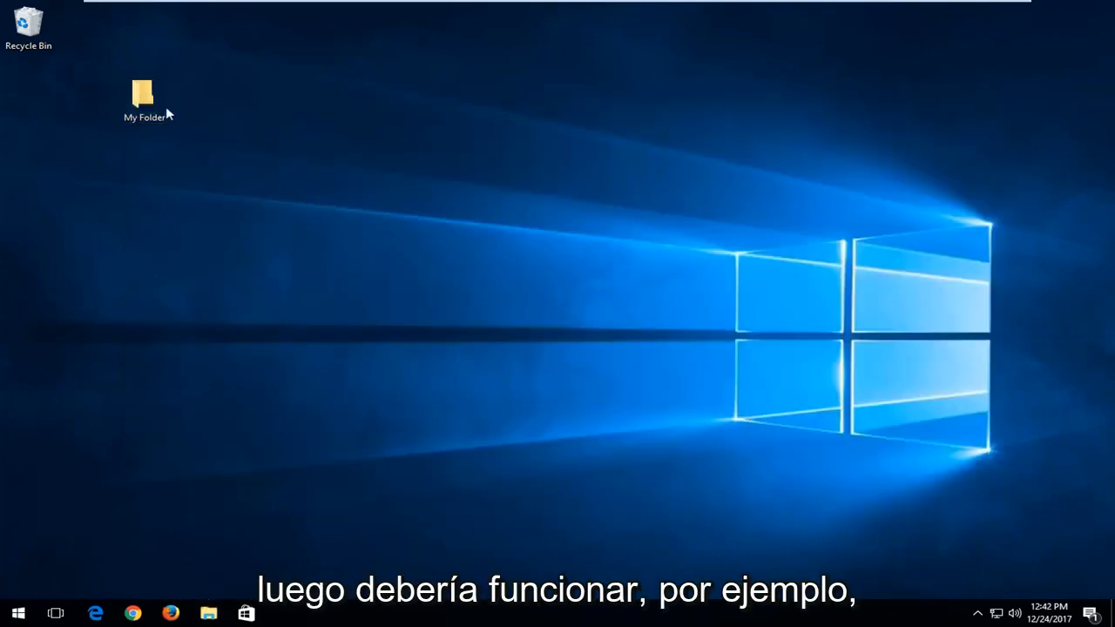
Bring up the Properties window of My Folder on the desktop
click(143, 96)
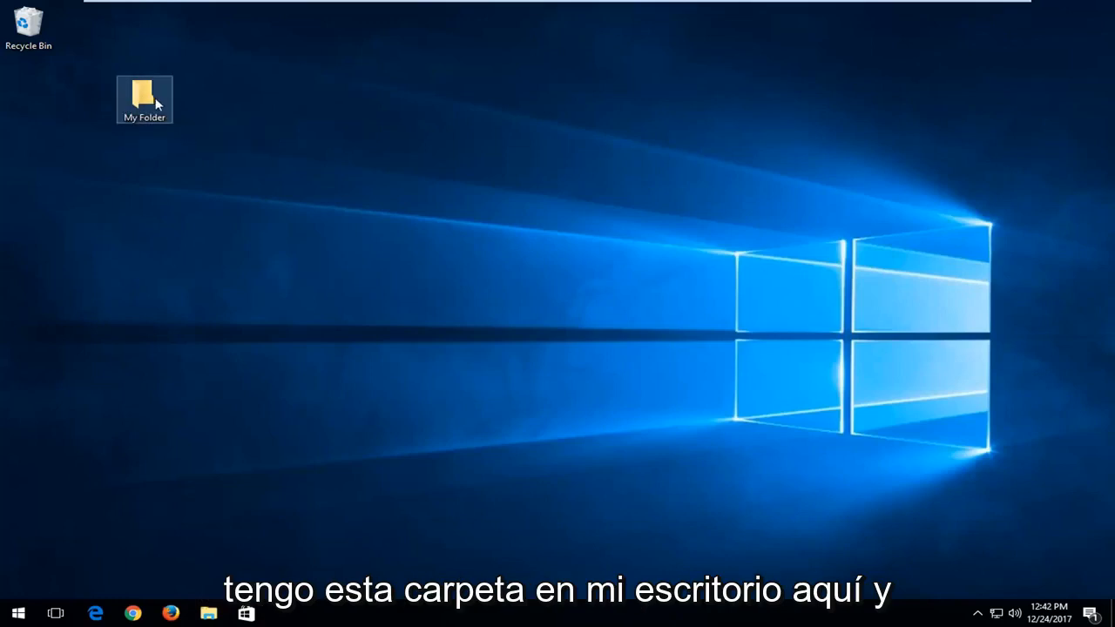
mouse_move(143, 98)
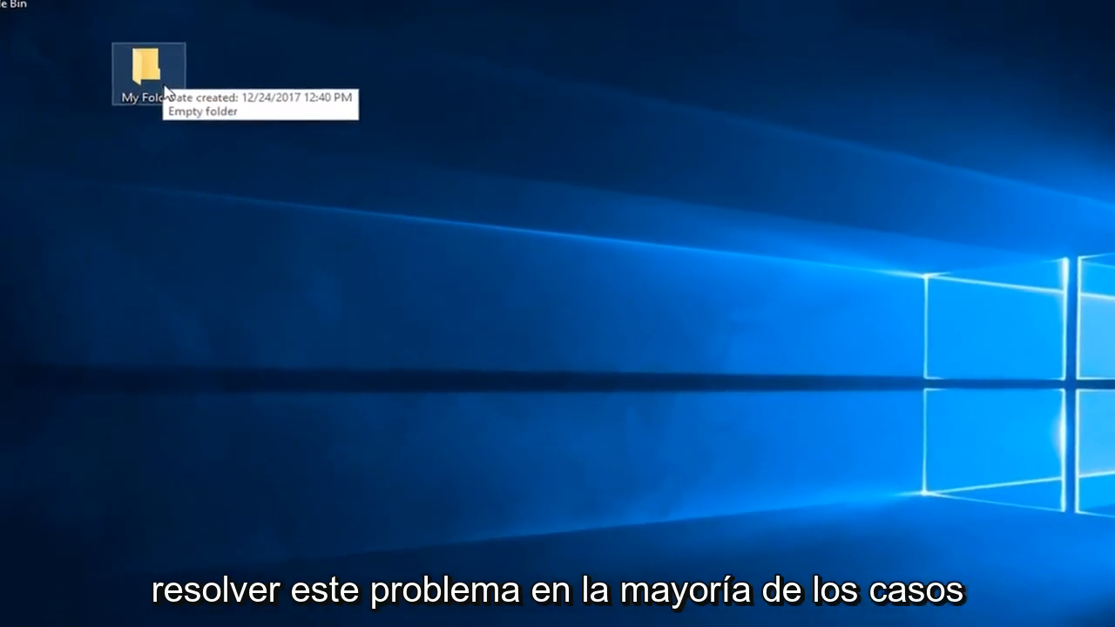
right_click(148, 70)
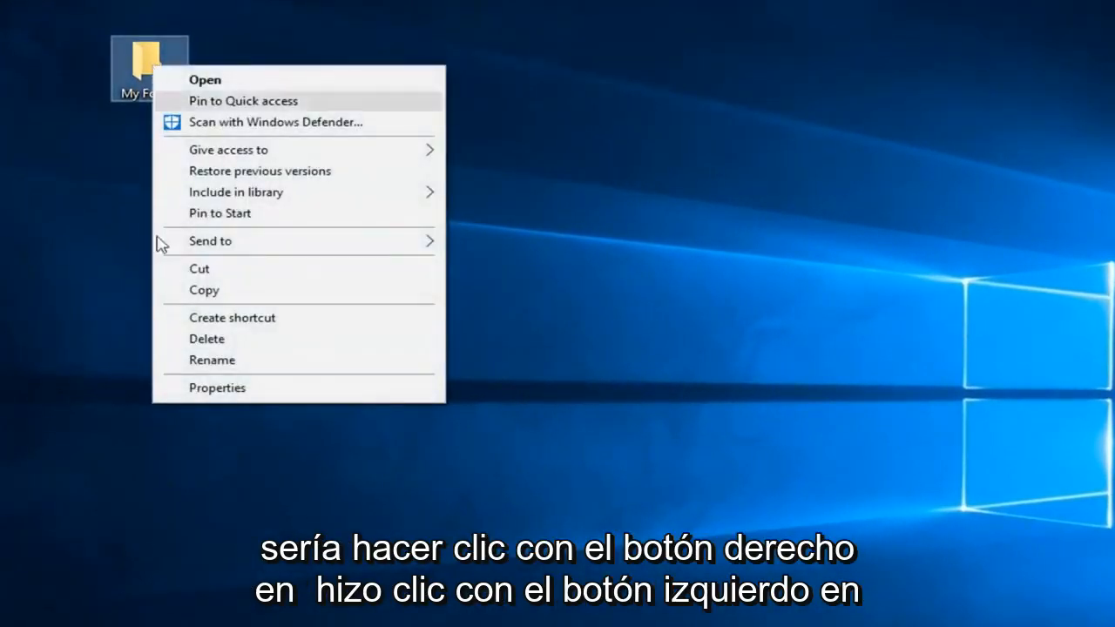
click(216, 386)
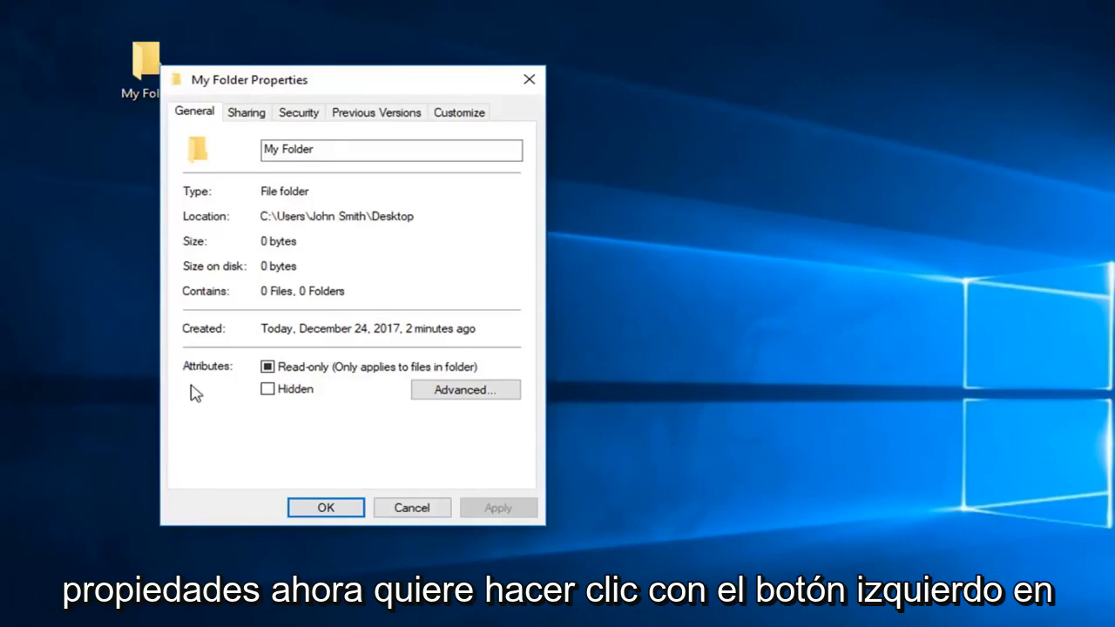
Go to My Folder's Security settings and start editing its permissions
click(298, 111)
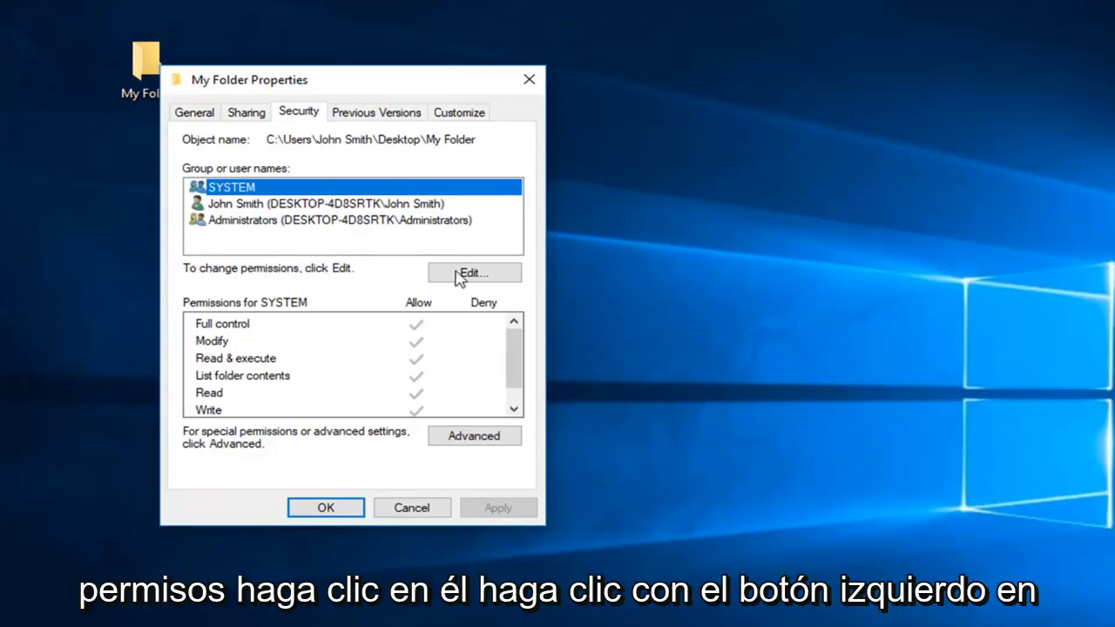
click(474, 271)
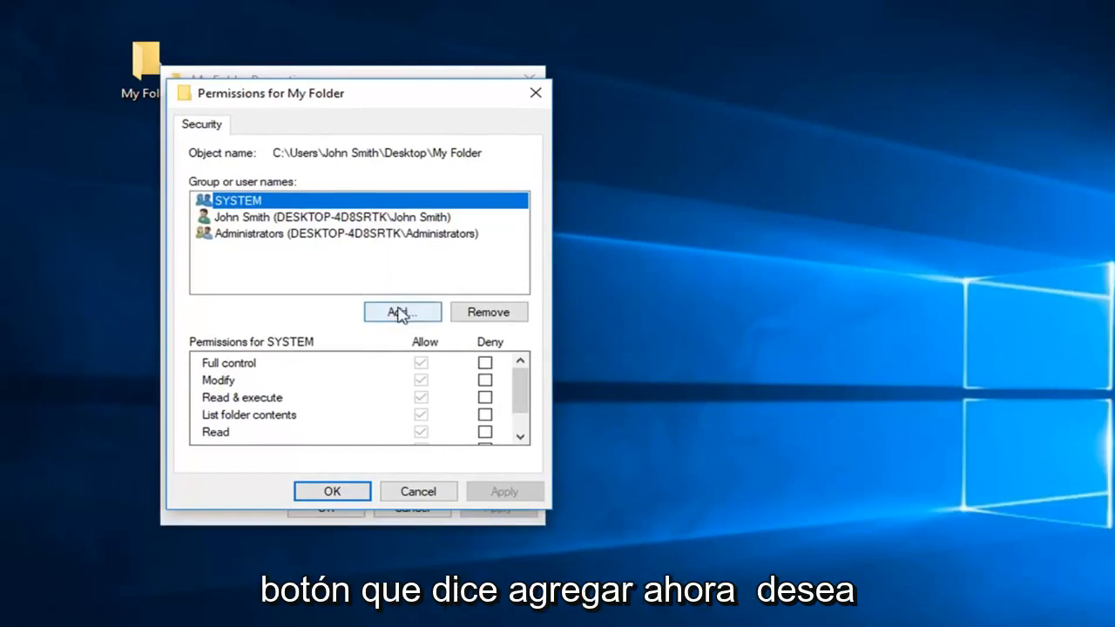
Find the Everyone group via the advanced user search and add it to My Folder's permission list
click(401, 312)
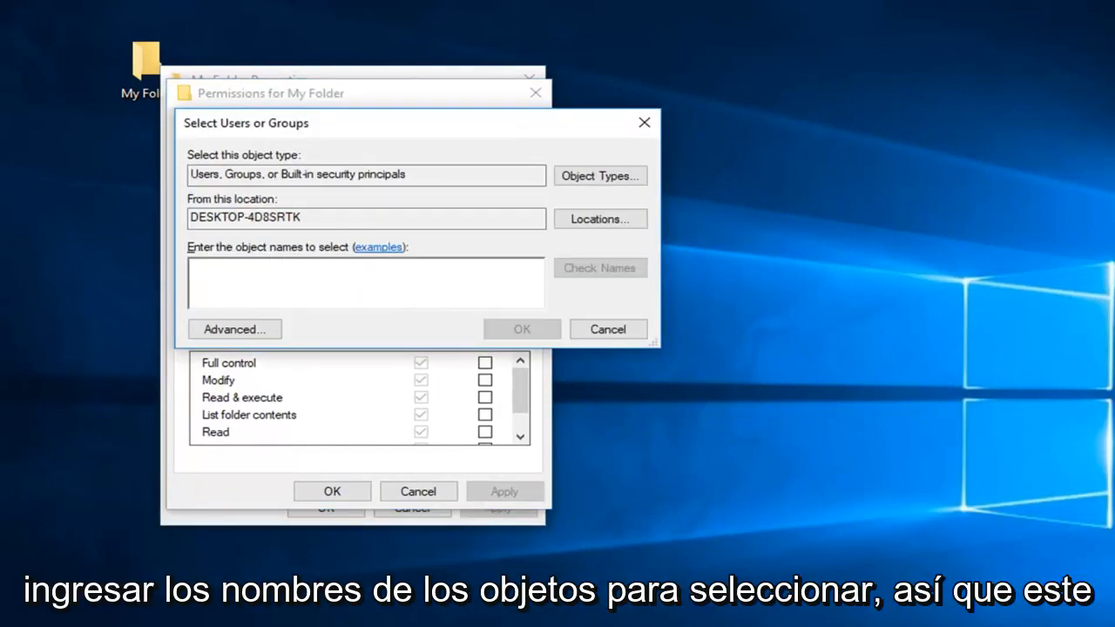
click(233, 329)
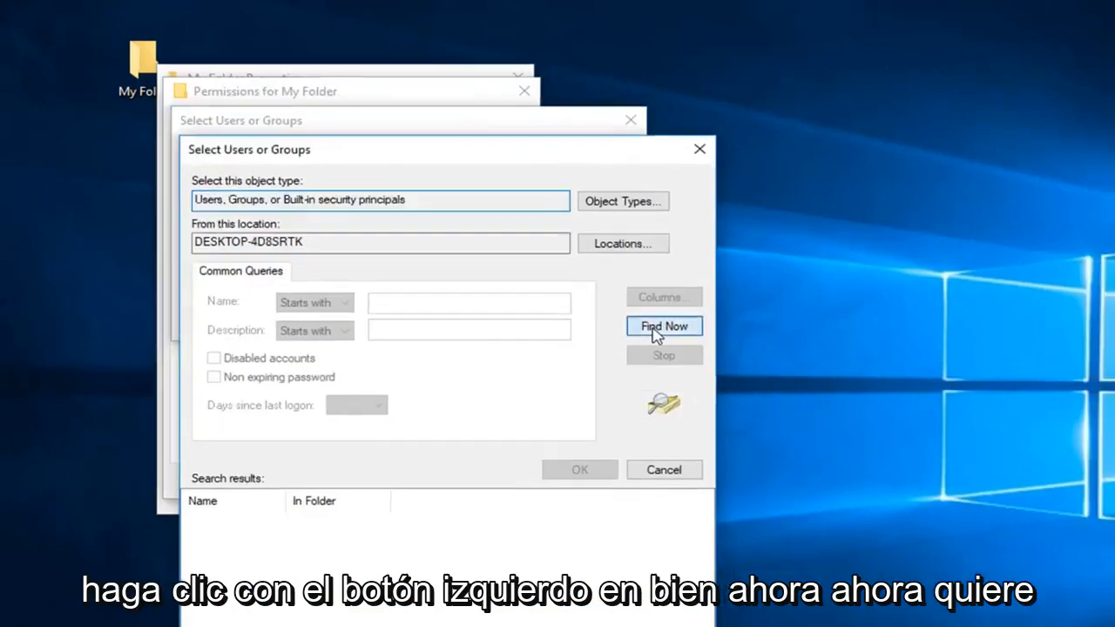
click(664, 325)
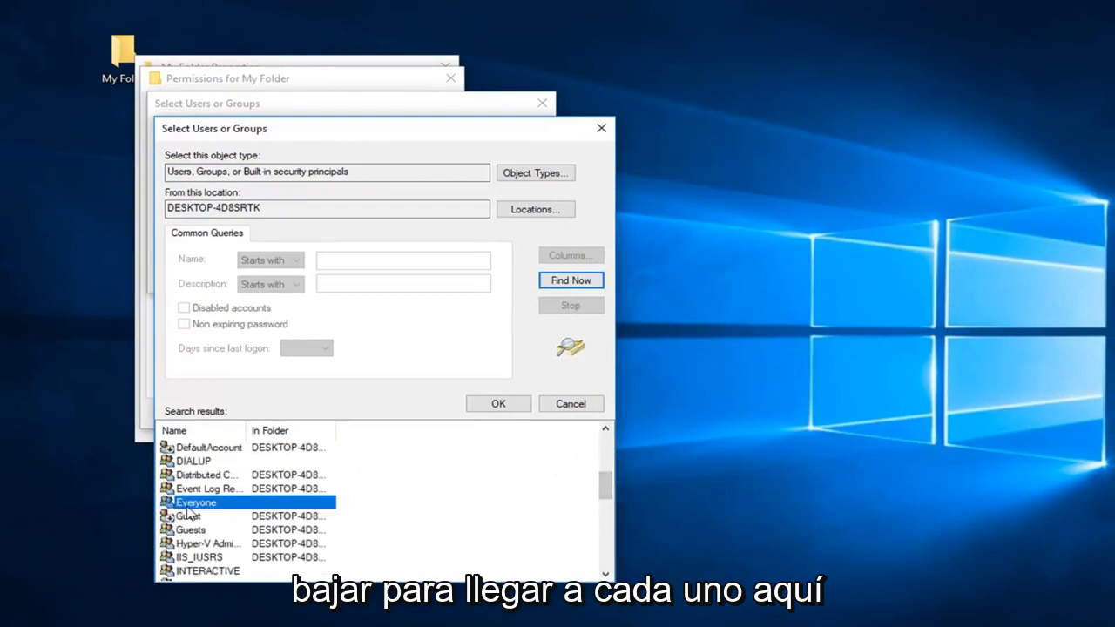
click(498, 404)
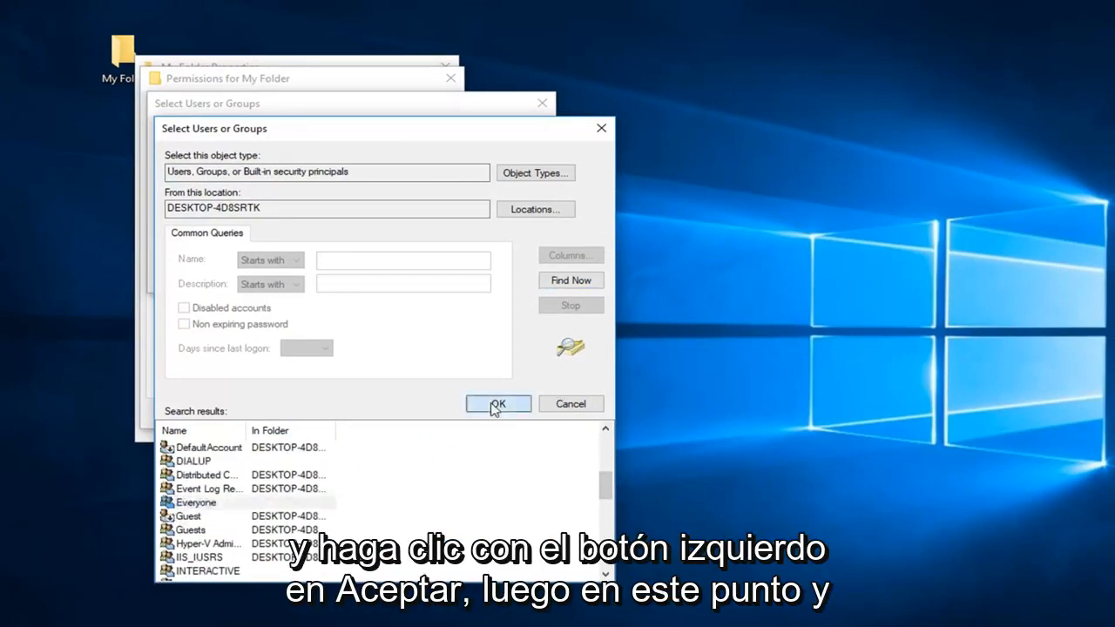
click(498, 404)
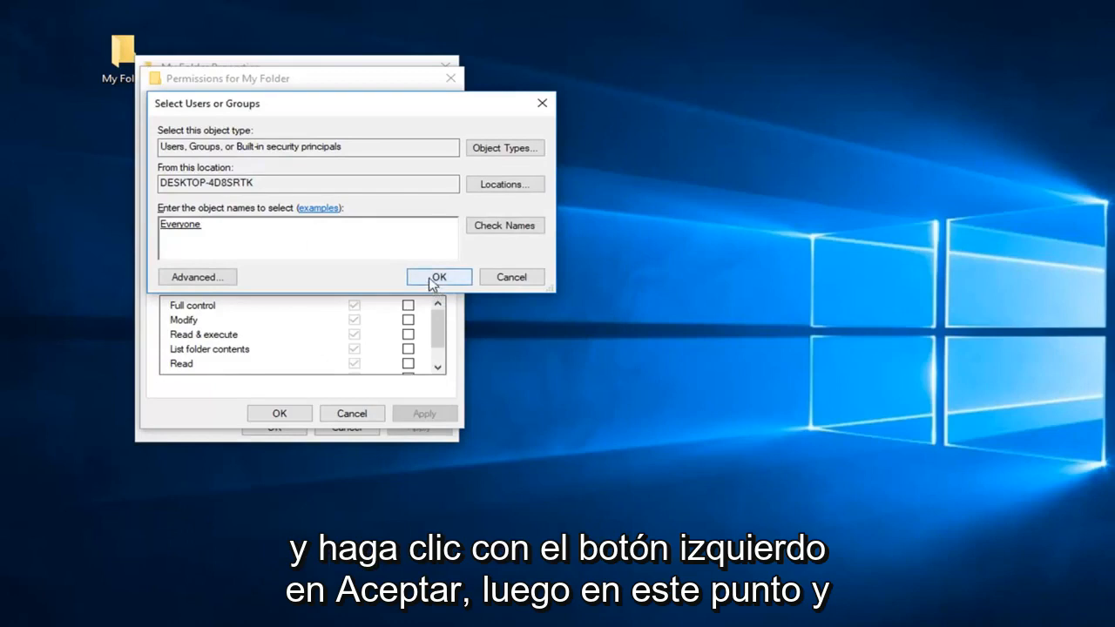
click(439, 275)
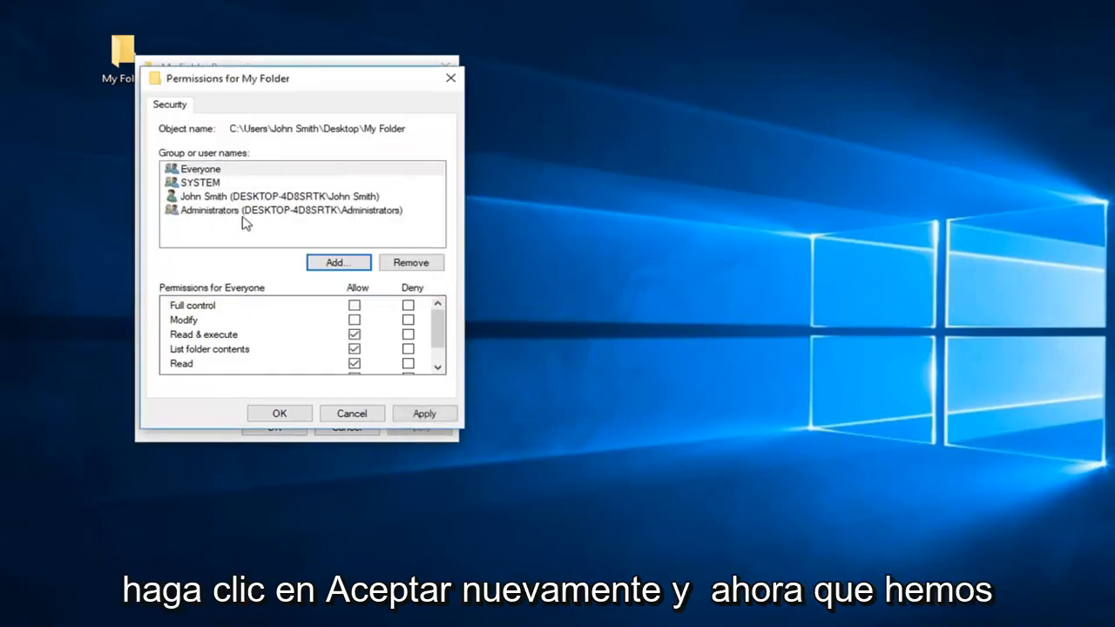
Select Everyone and allow it Full control on My Folder
click(200, 169)
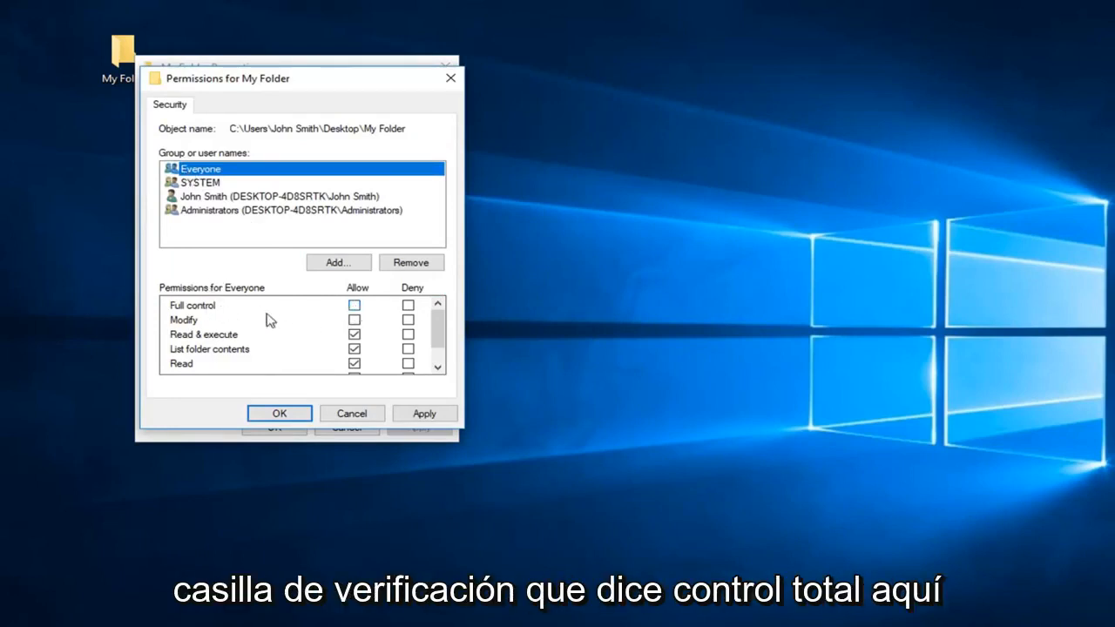
click(355, 305)
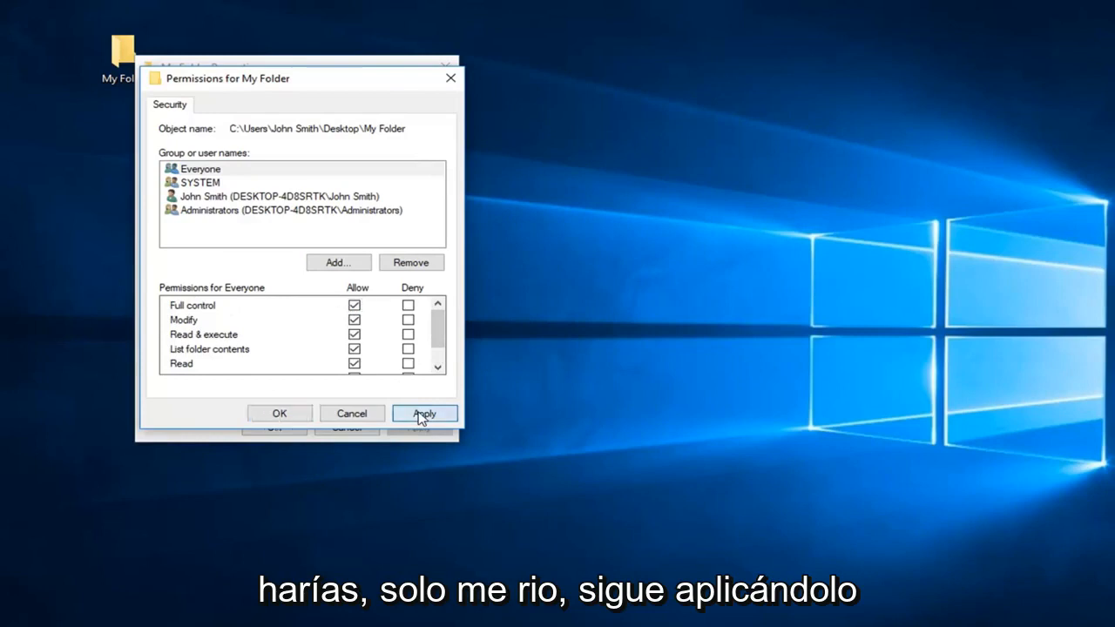
Apply the new permissions and close My Folder's properties, saving the changes
click(425, 413)
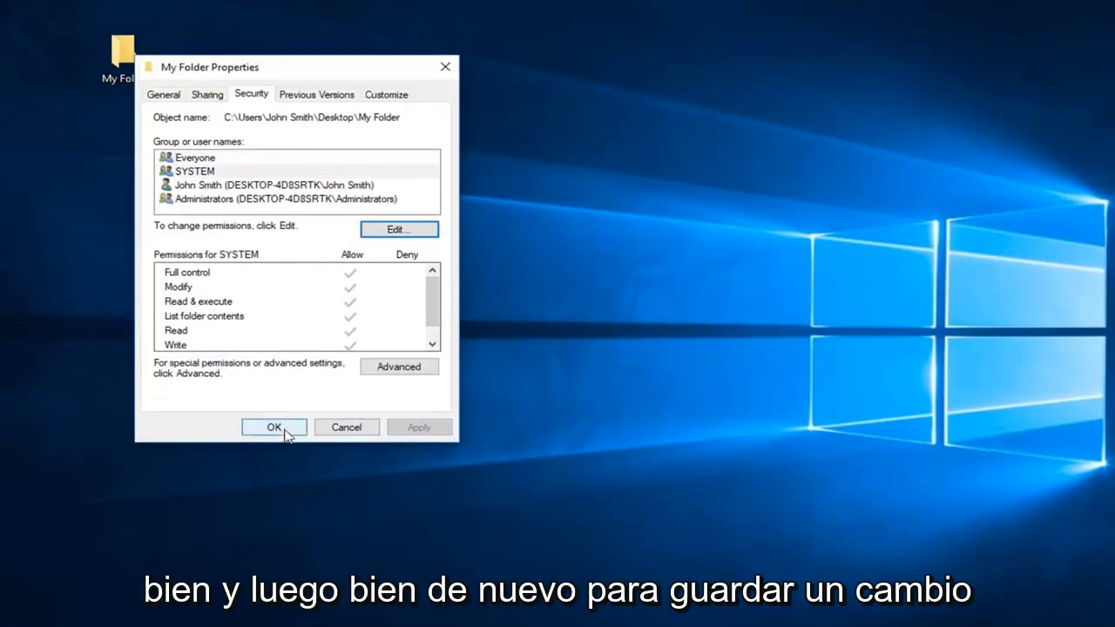
click(273, 427)
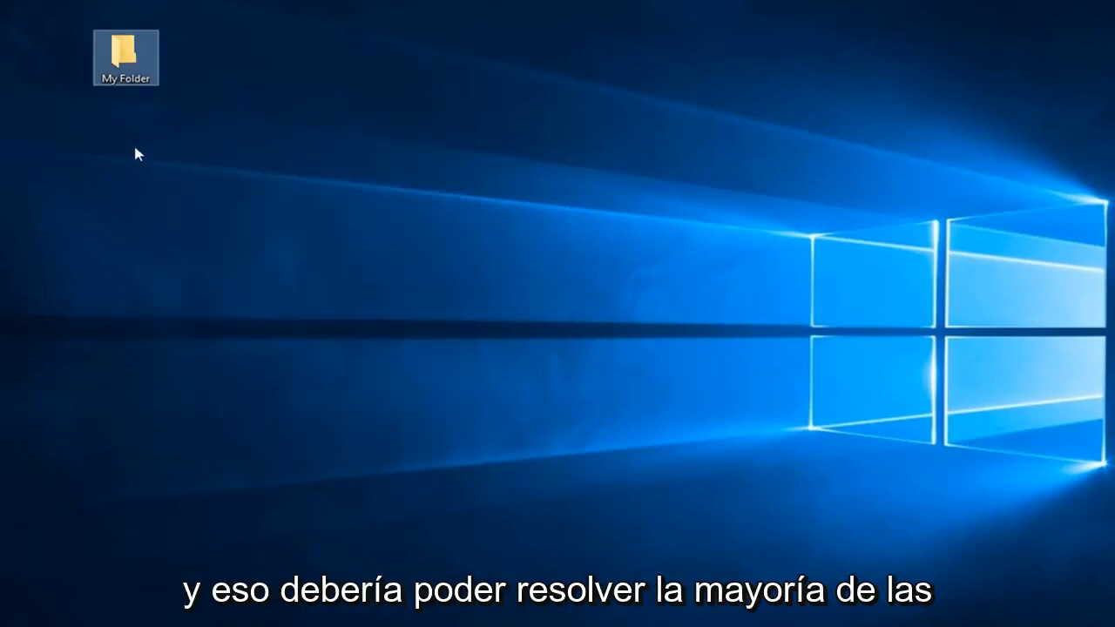